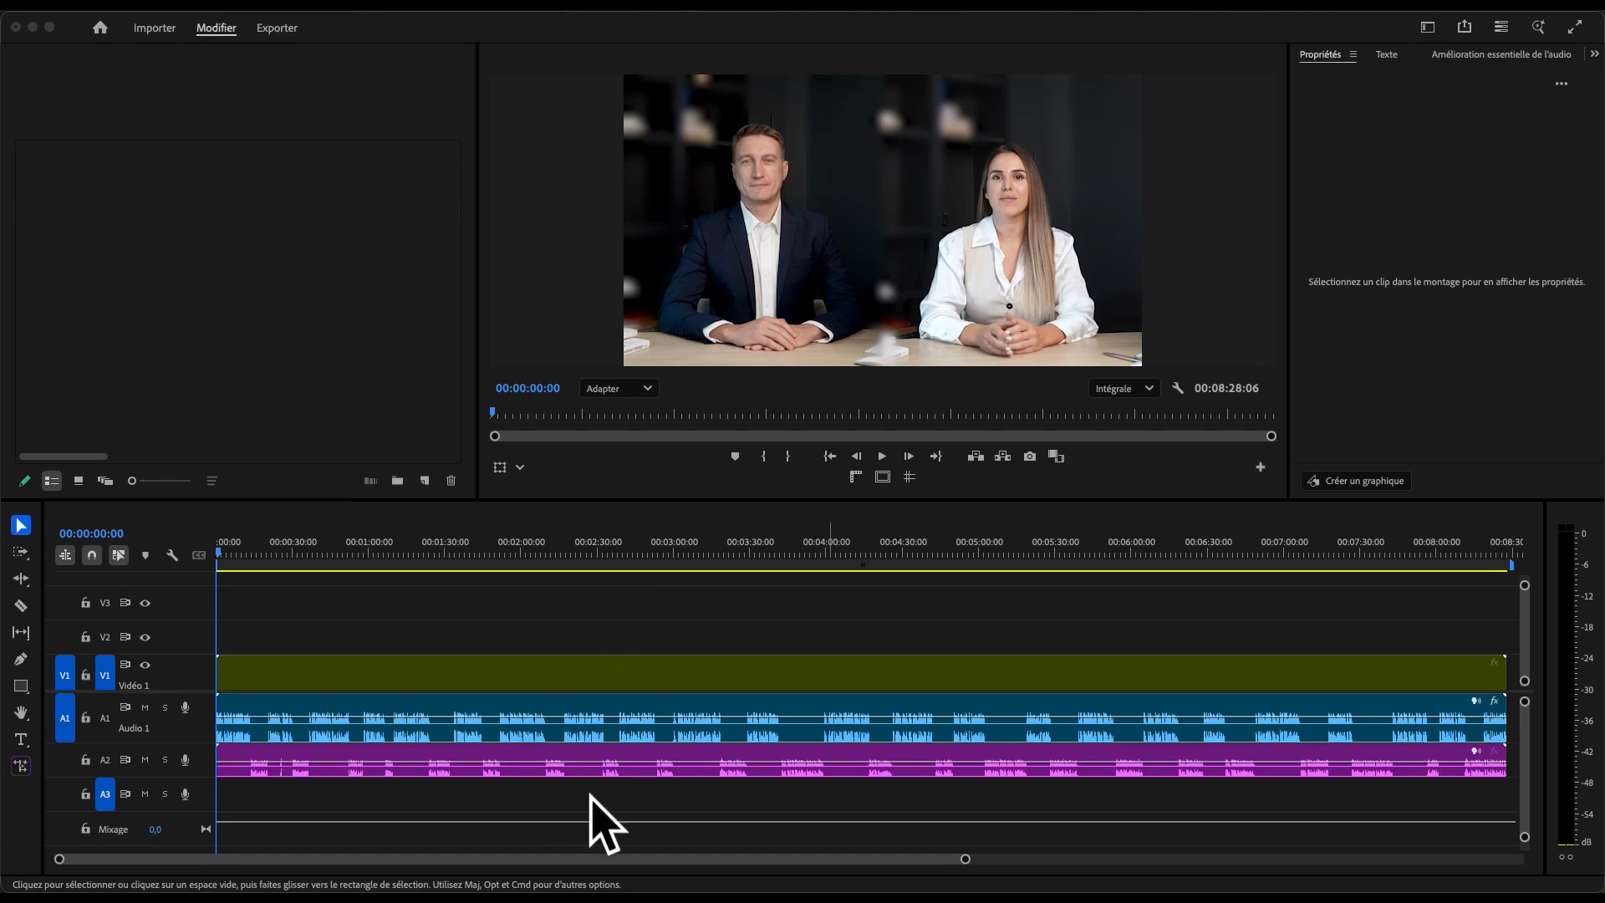
mouse_move(844, 589)
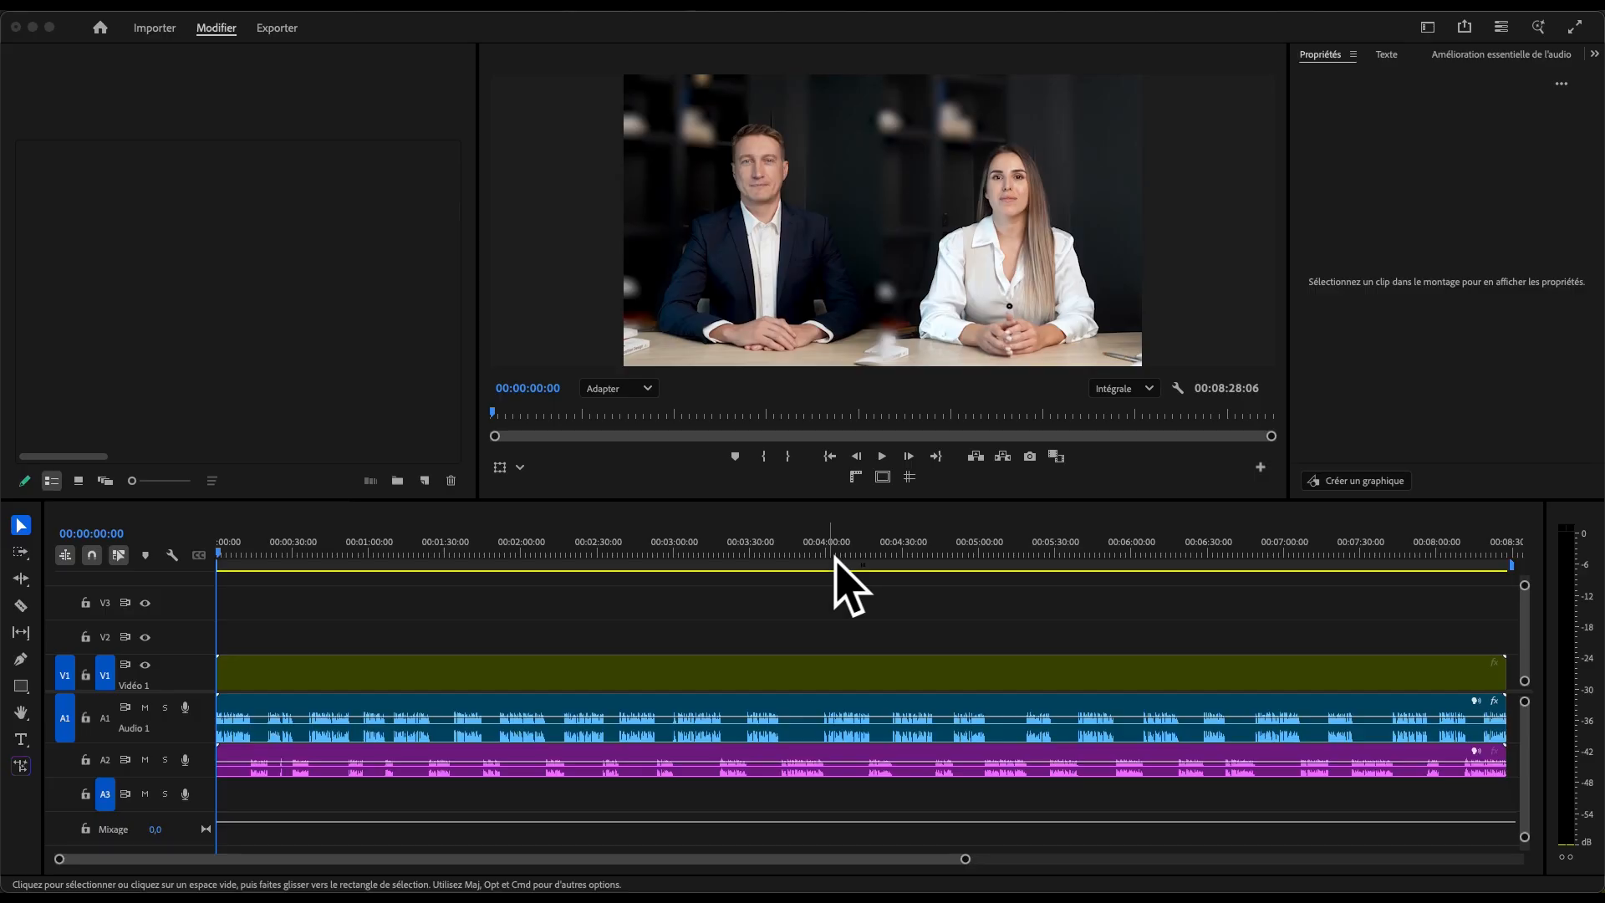
Stack clip copies on V2 and V3 and shift the V3 copy's Position X.
left_click(849, 614)
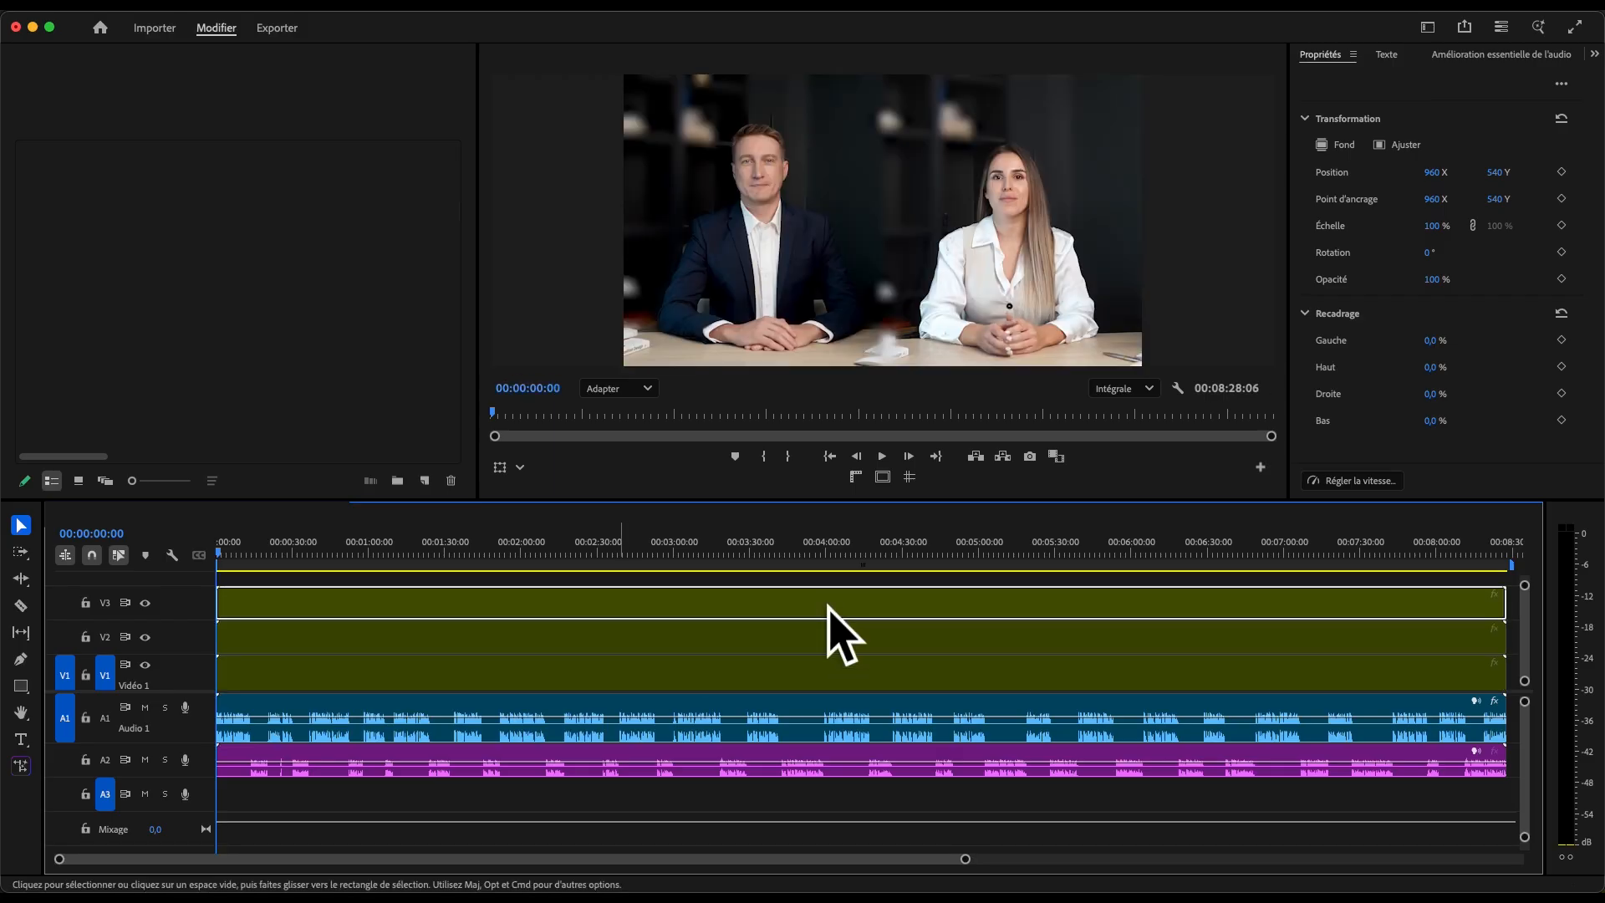
left_click(1436, 226)
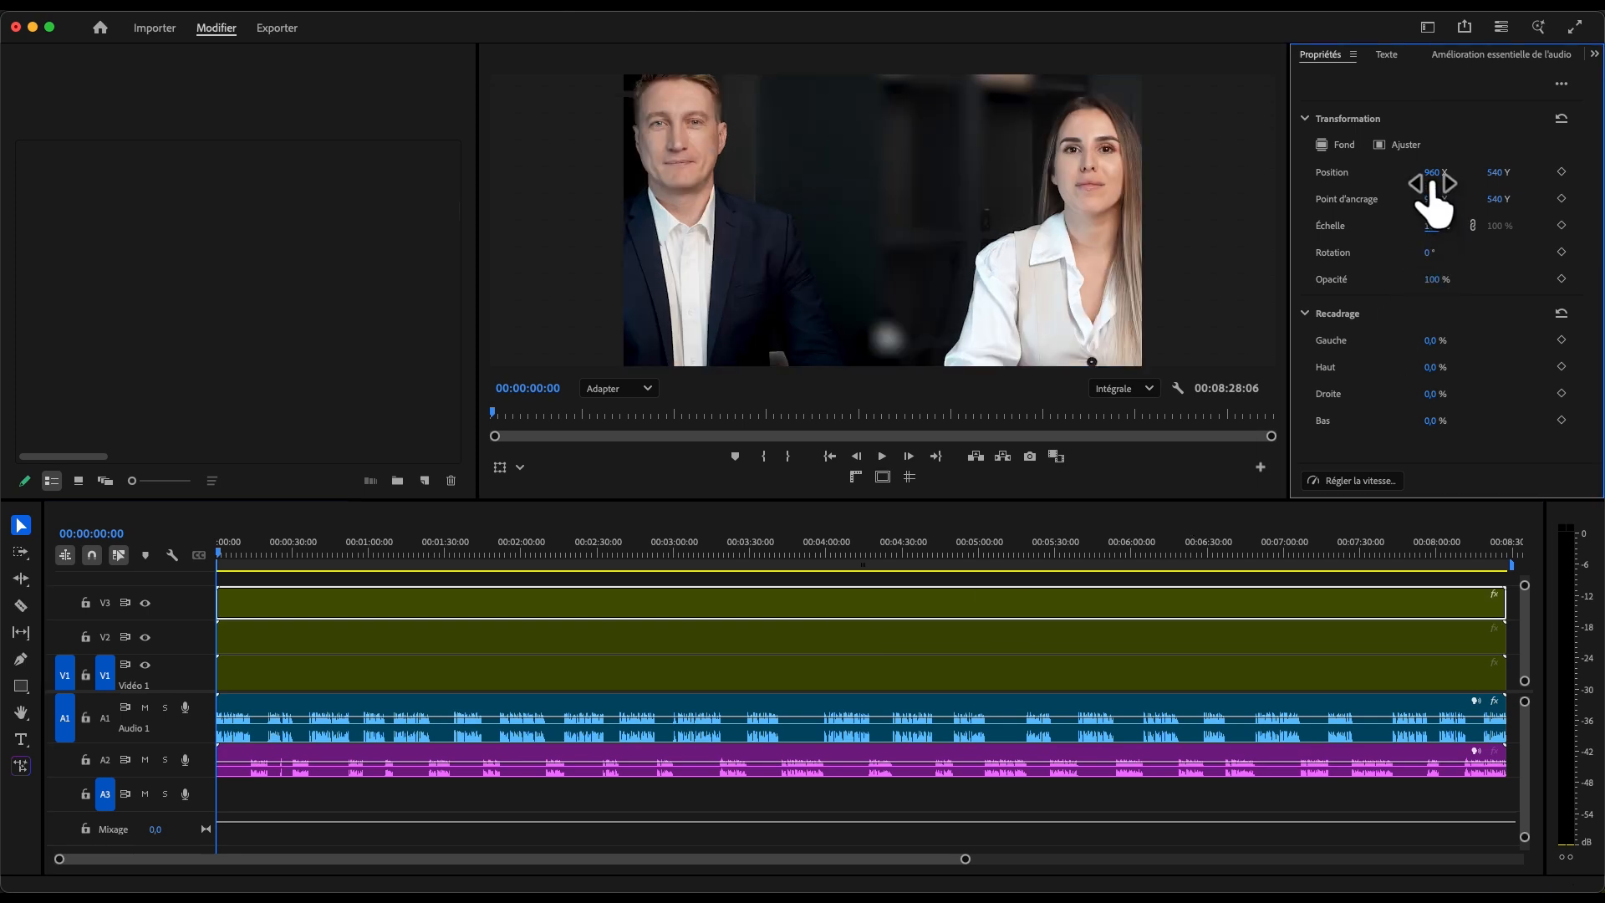
left_click_drag(1437, 172, 1331, 172)
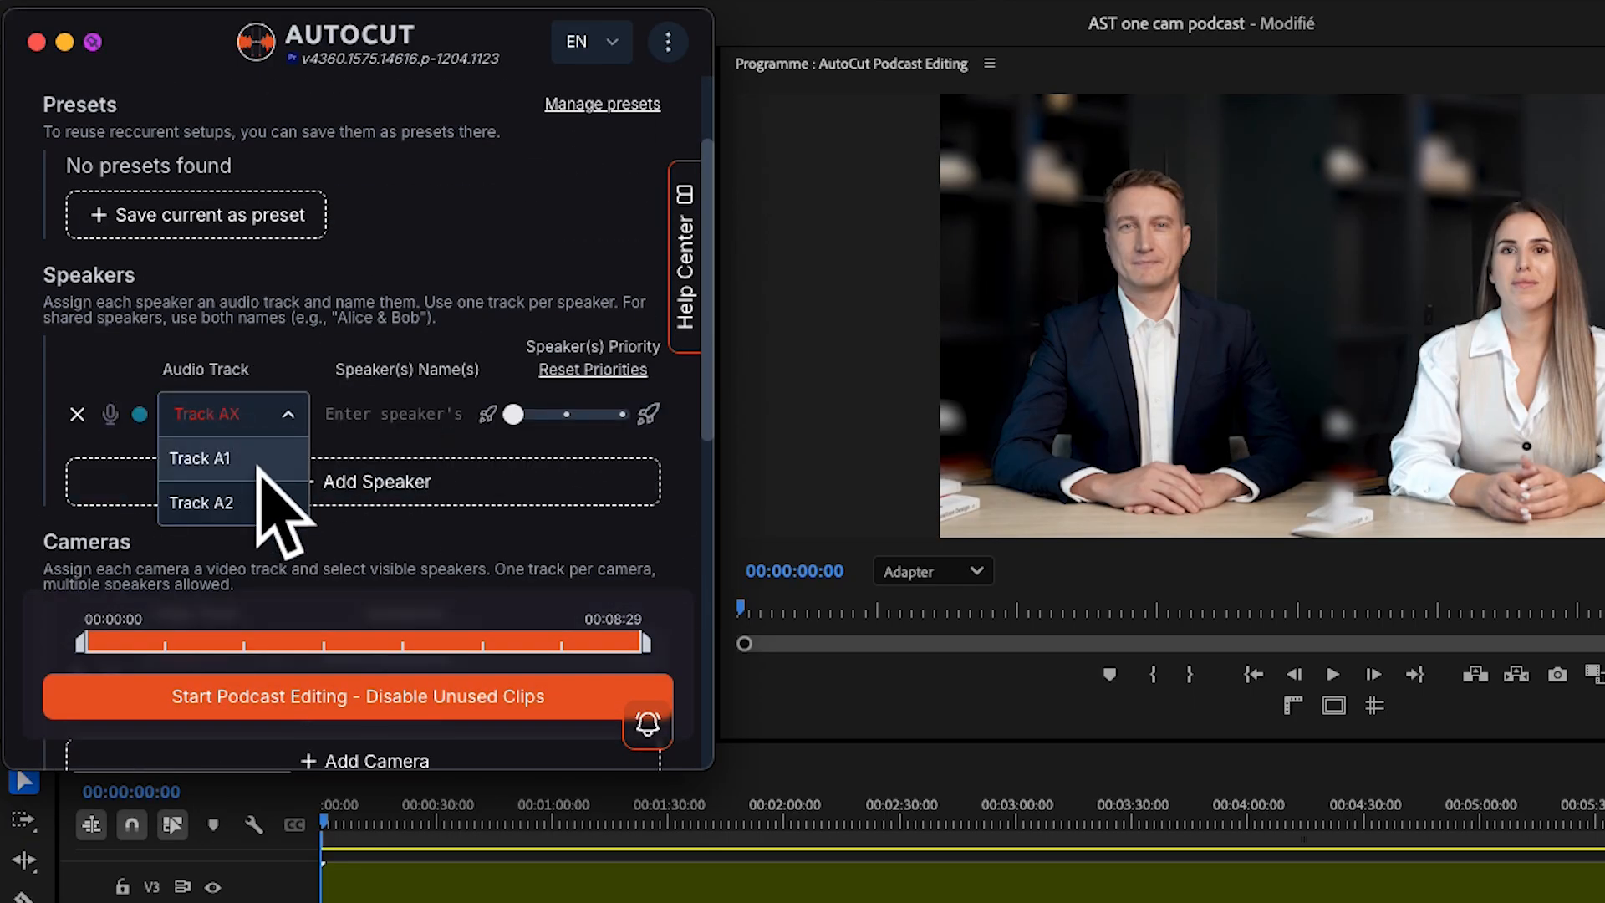
Set Track A1 for the first speaker and add a second speaker named Woman.
left_click(201, 458)
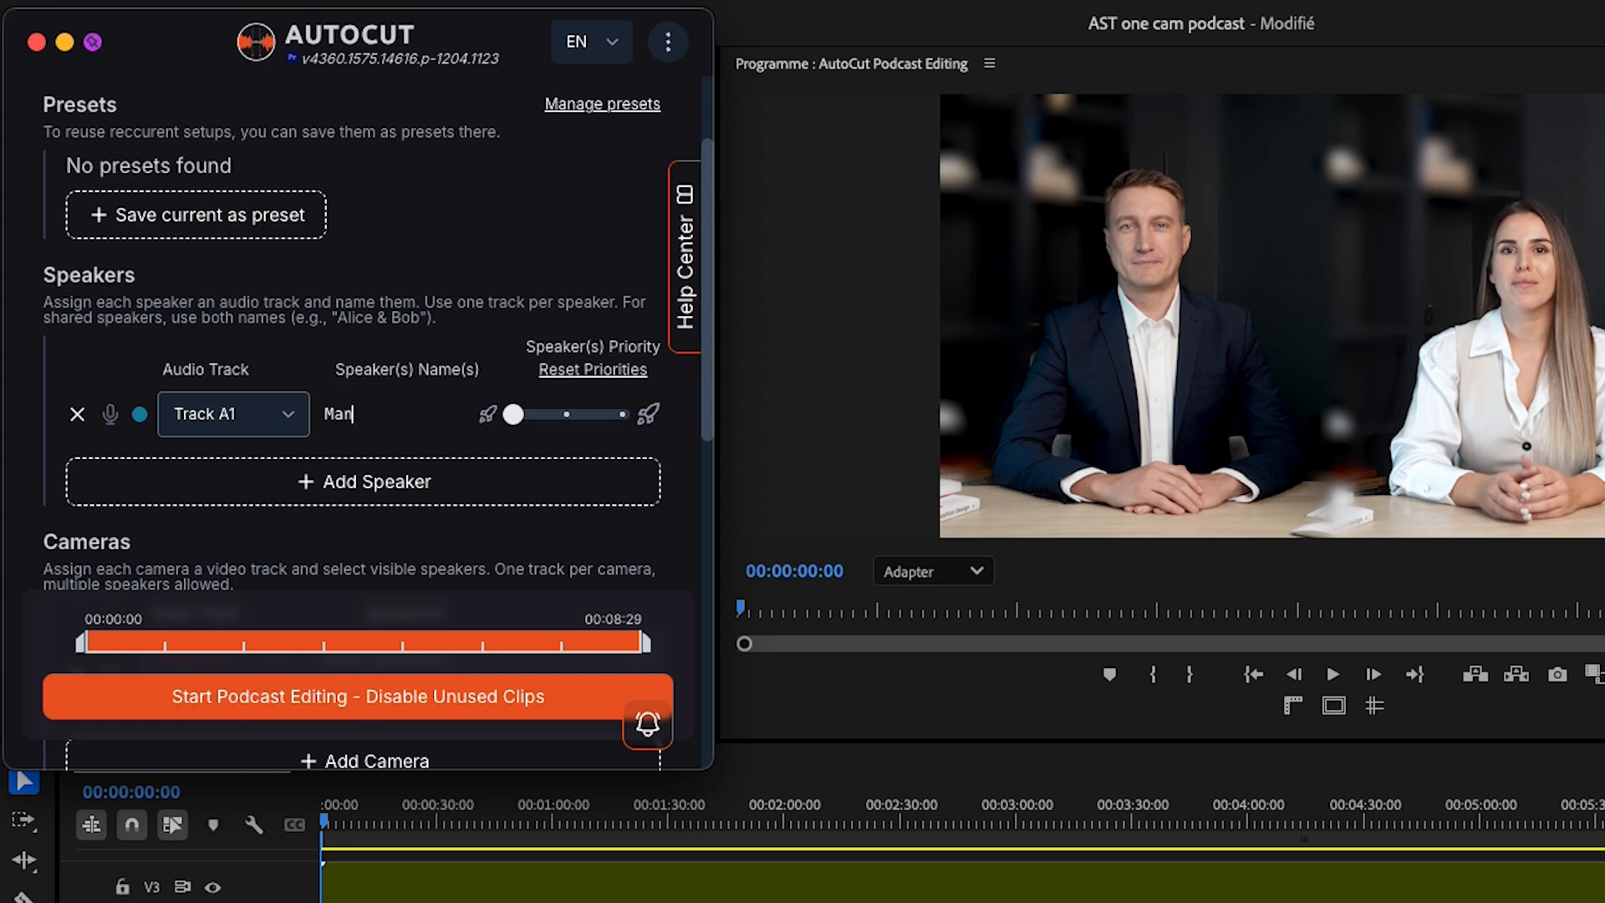
left_click(362, 481)
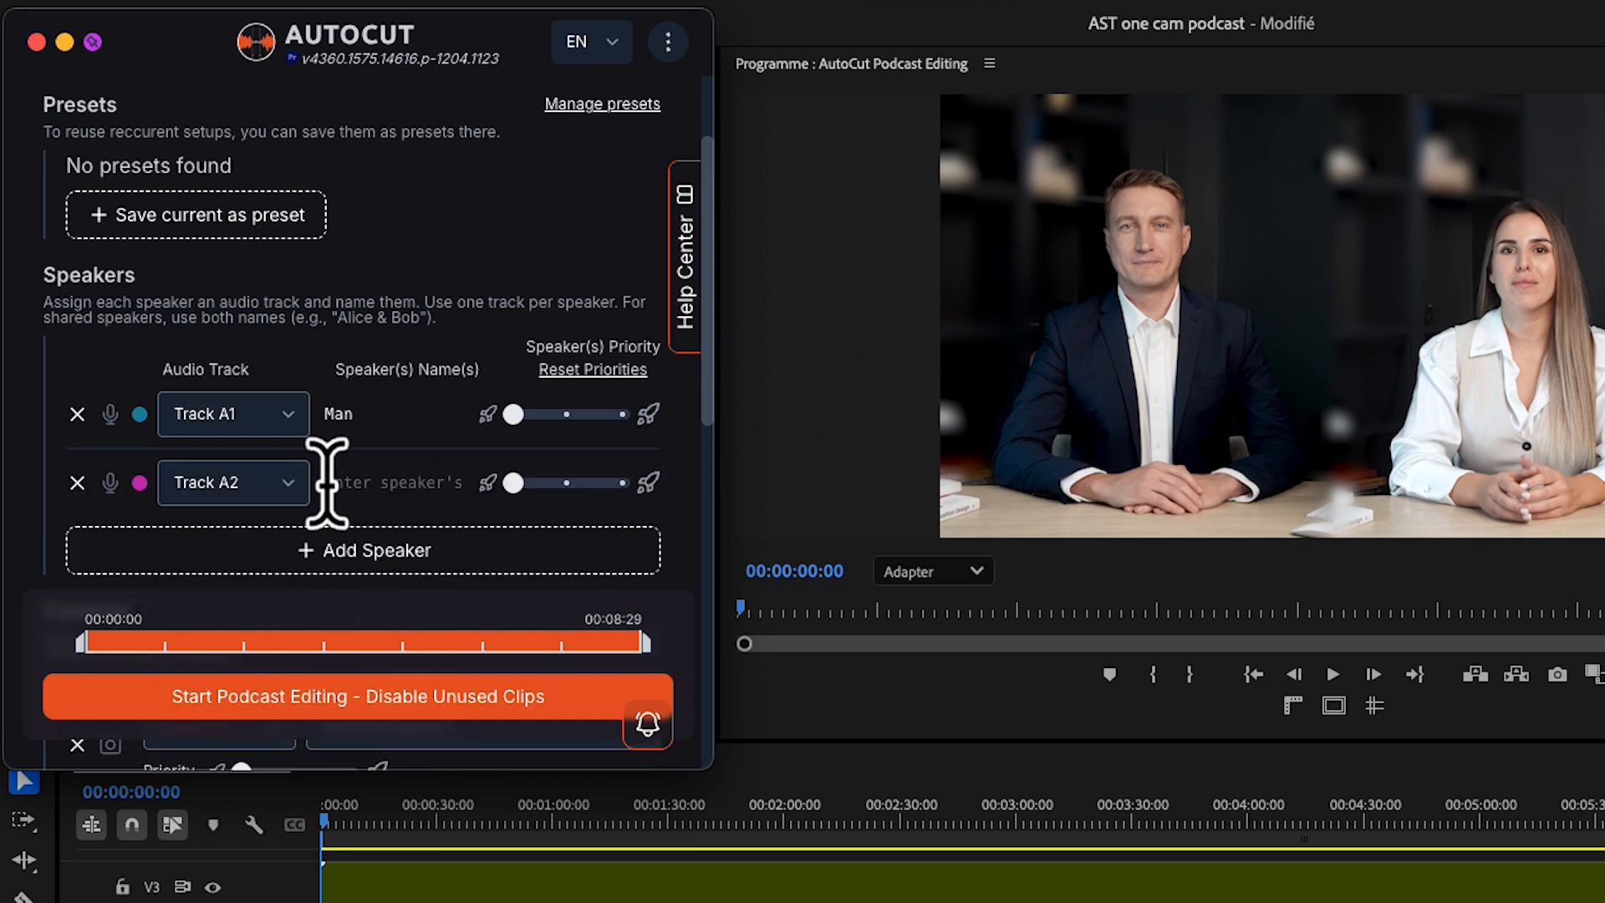
type("Woman")
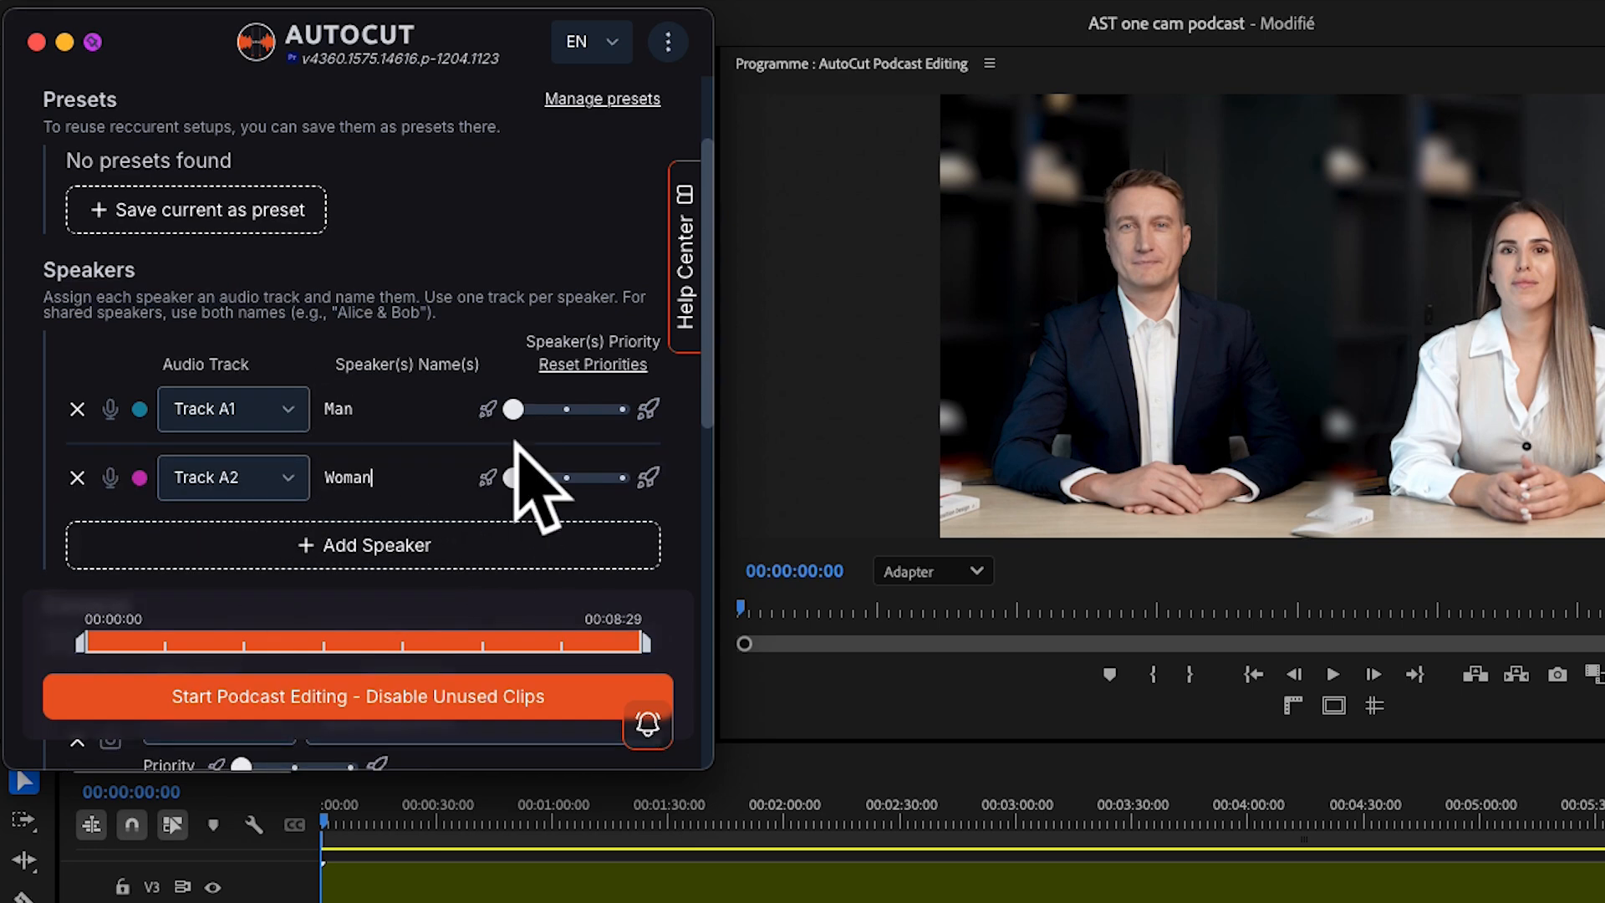
Link camera Track V1 to the speaker Man in the Cameras section.
scroll("down", 3)
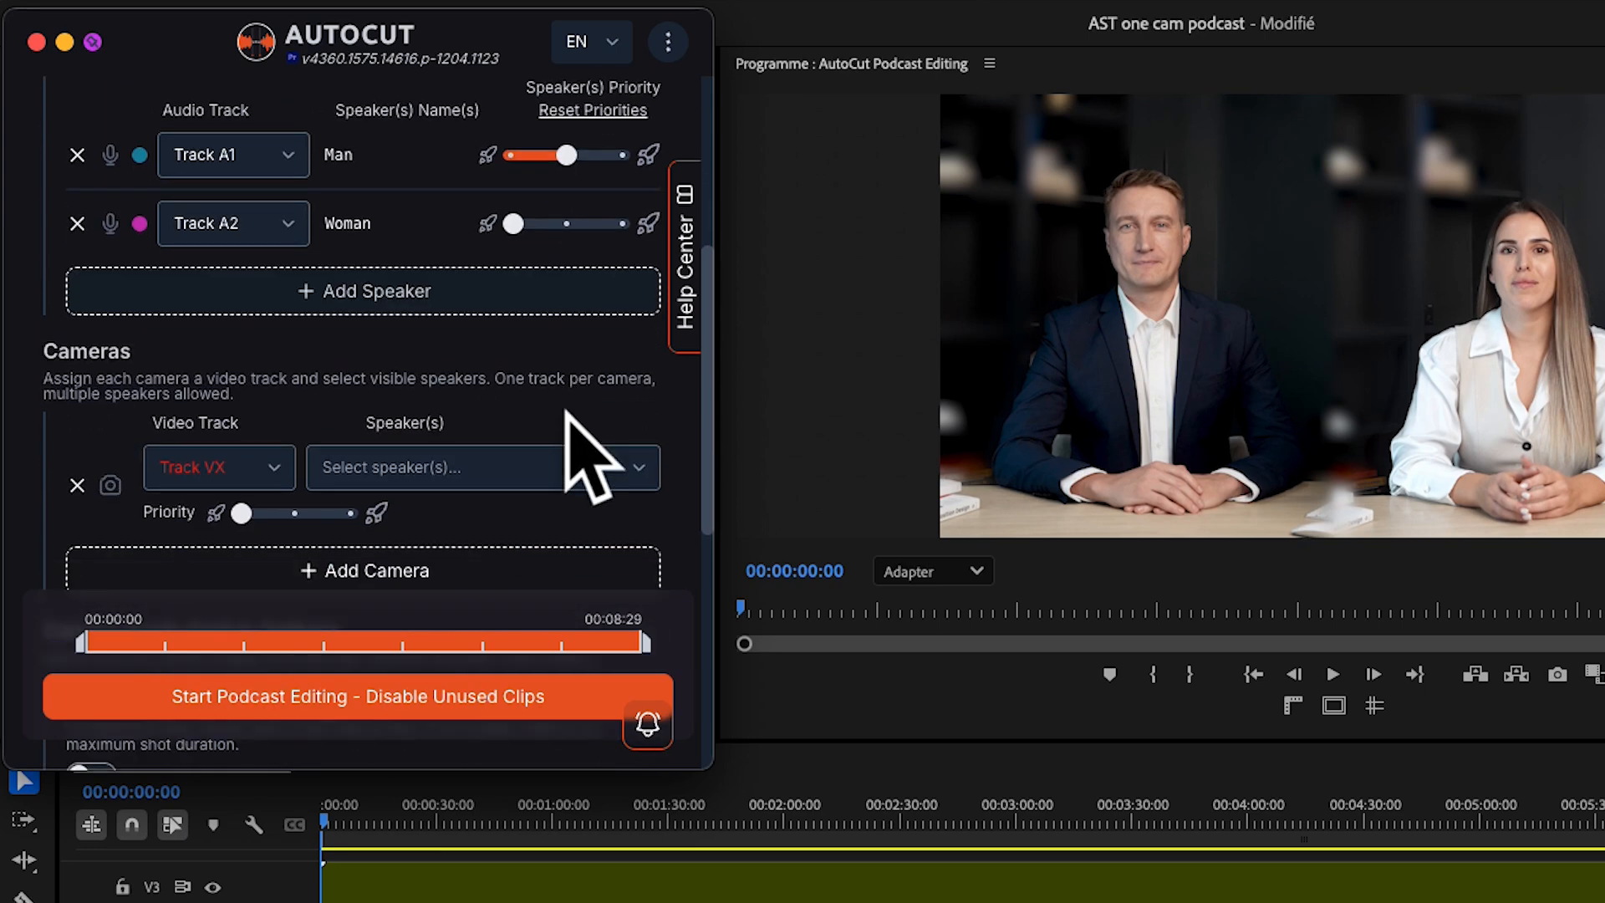
left_click(472, 466)
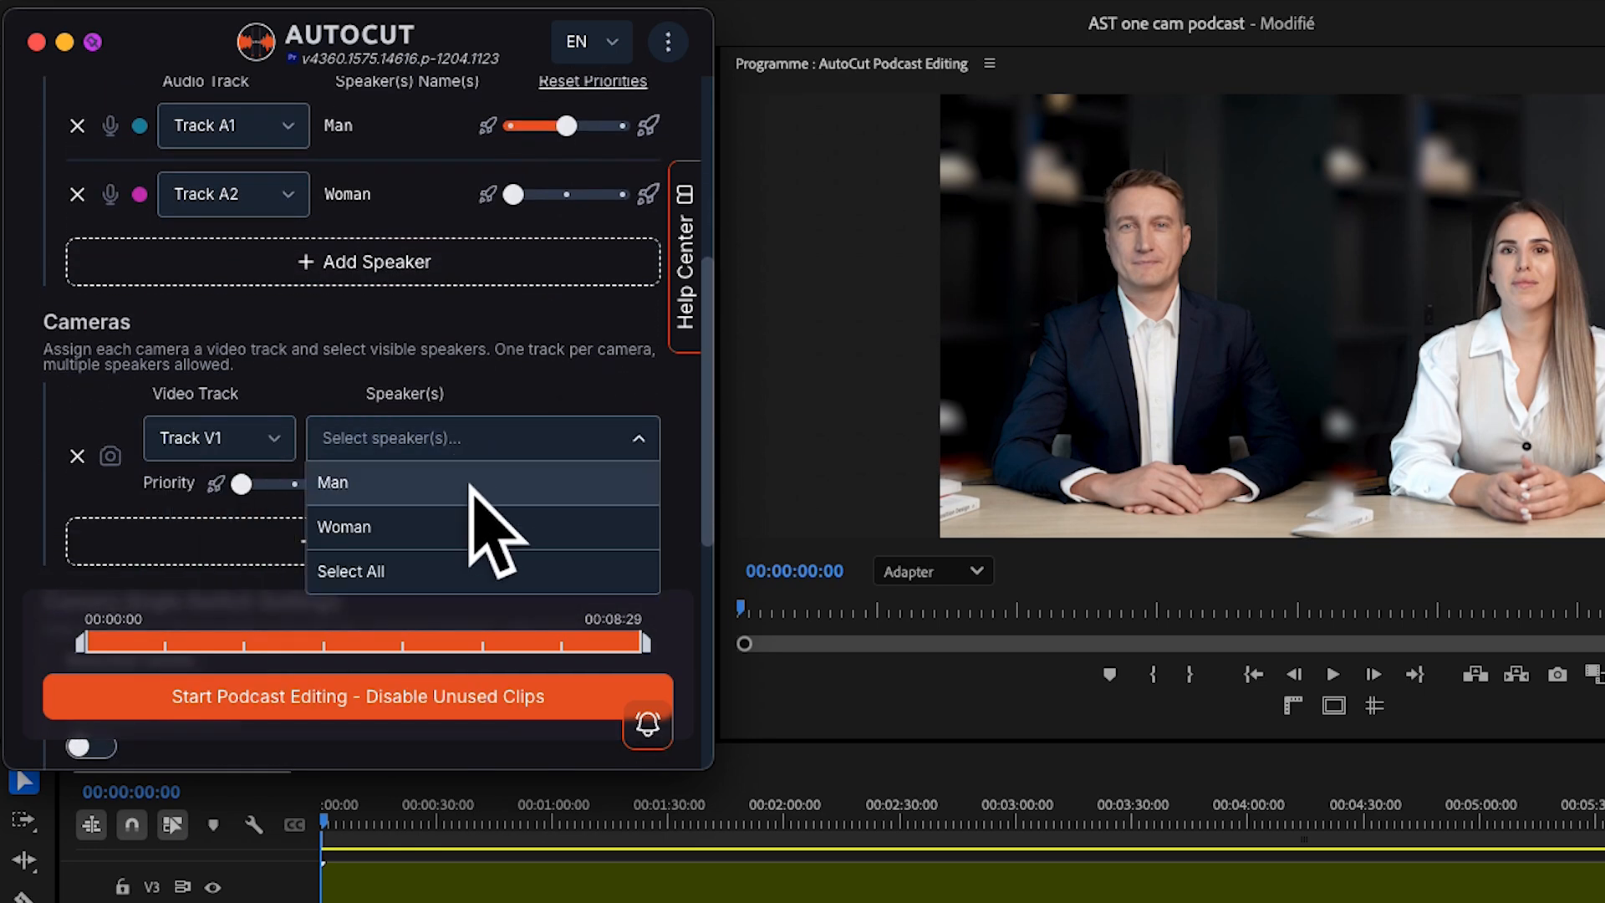
left_click(331, 481)
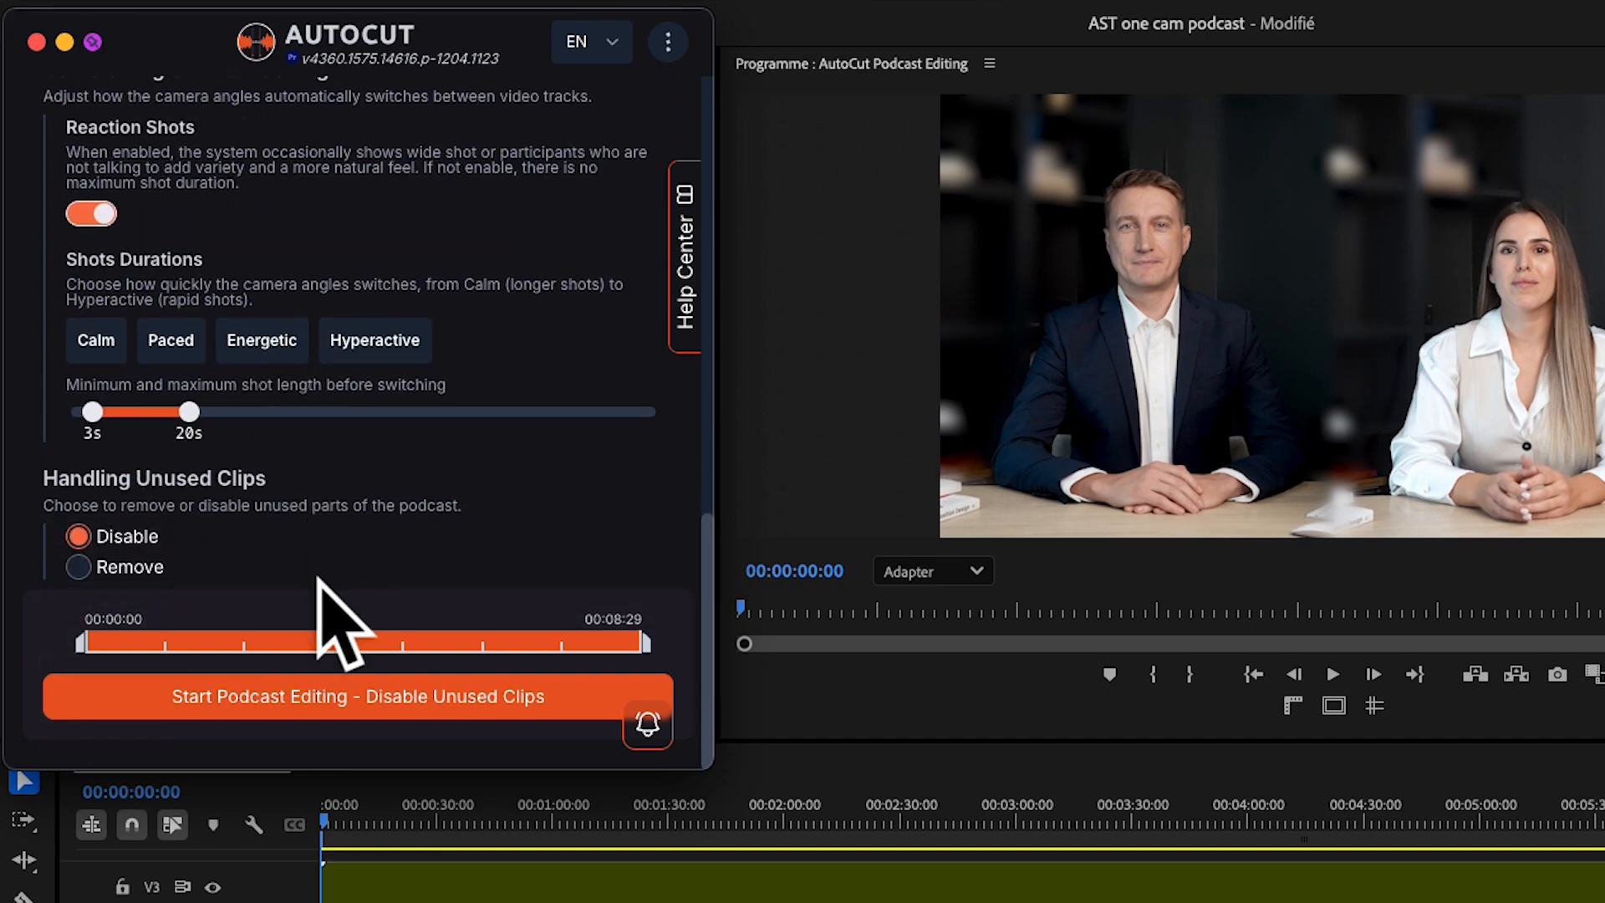
Run Start Podcast Editing with Disable Unused Clips and play the resulting edit.
left_click(358, 695)
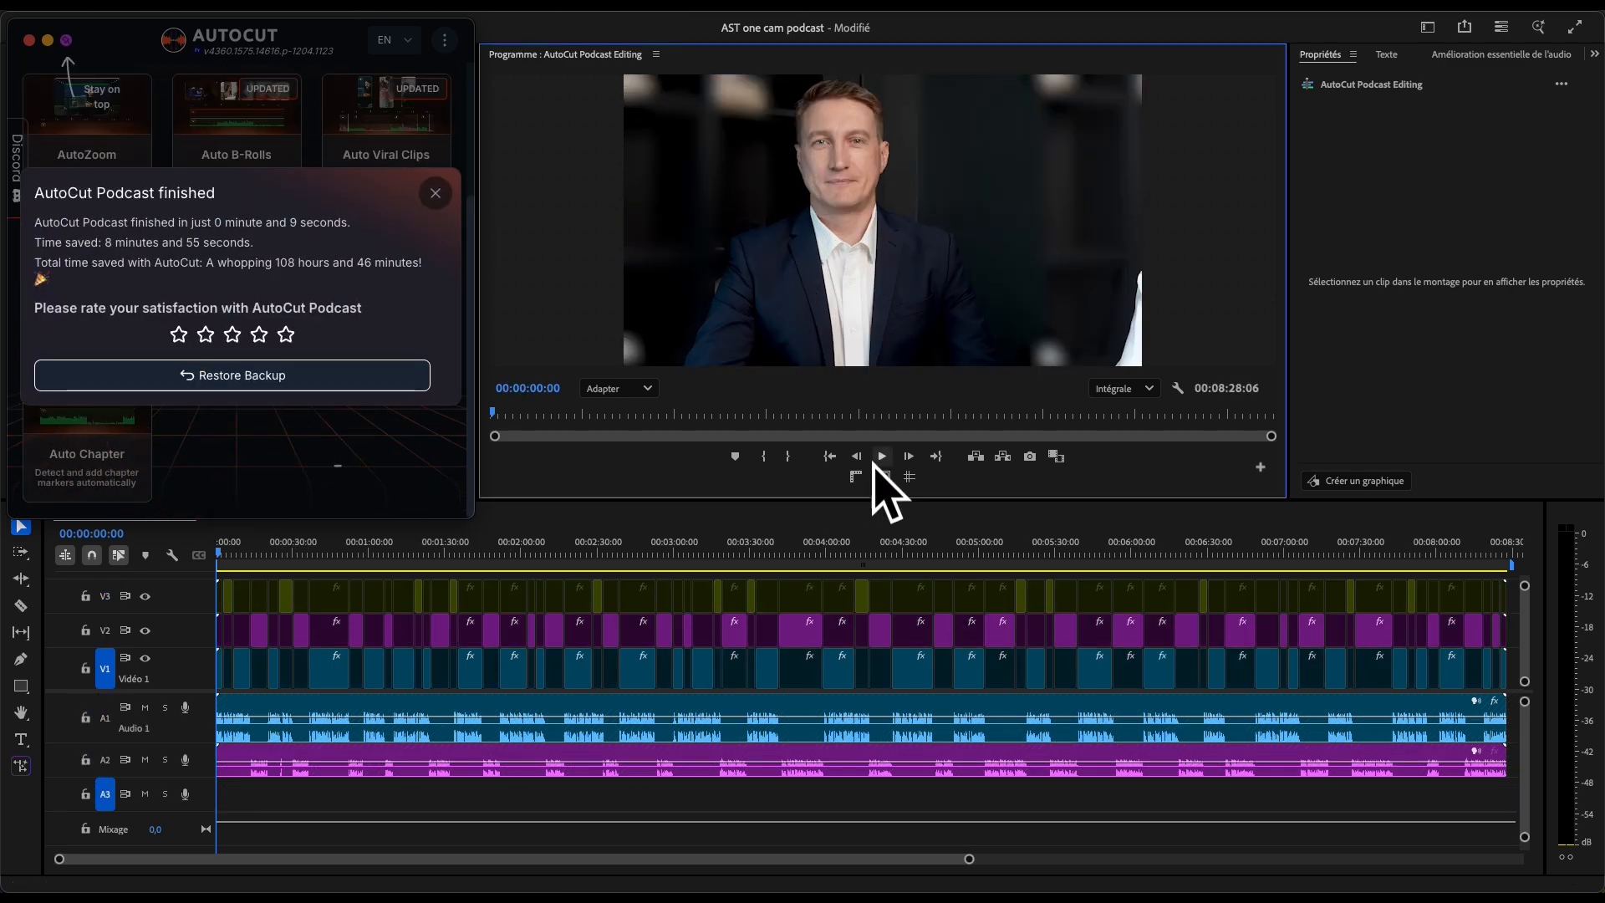
left_click(880, 456)
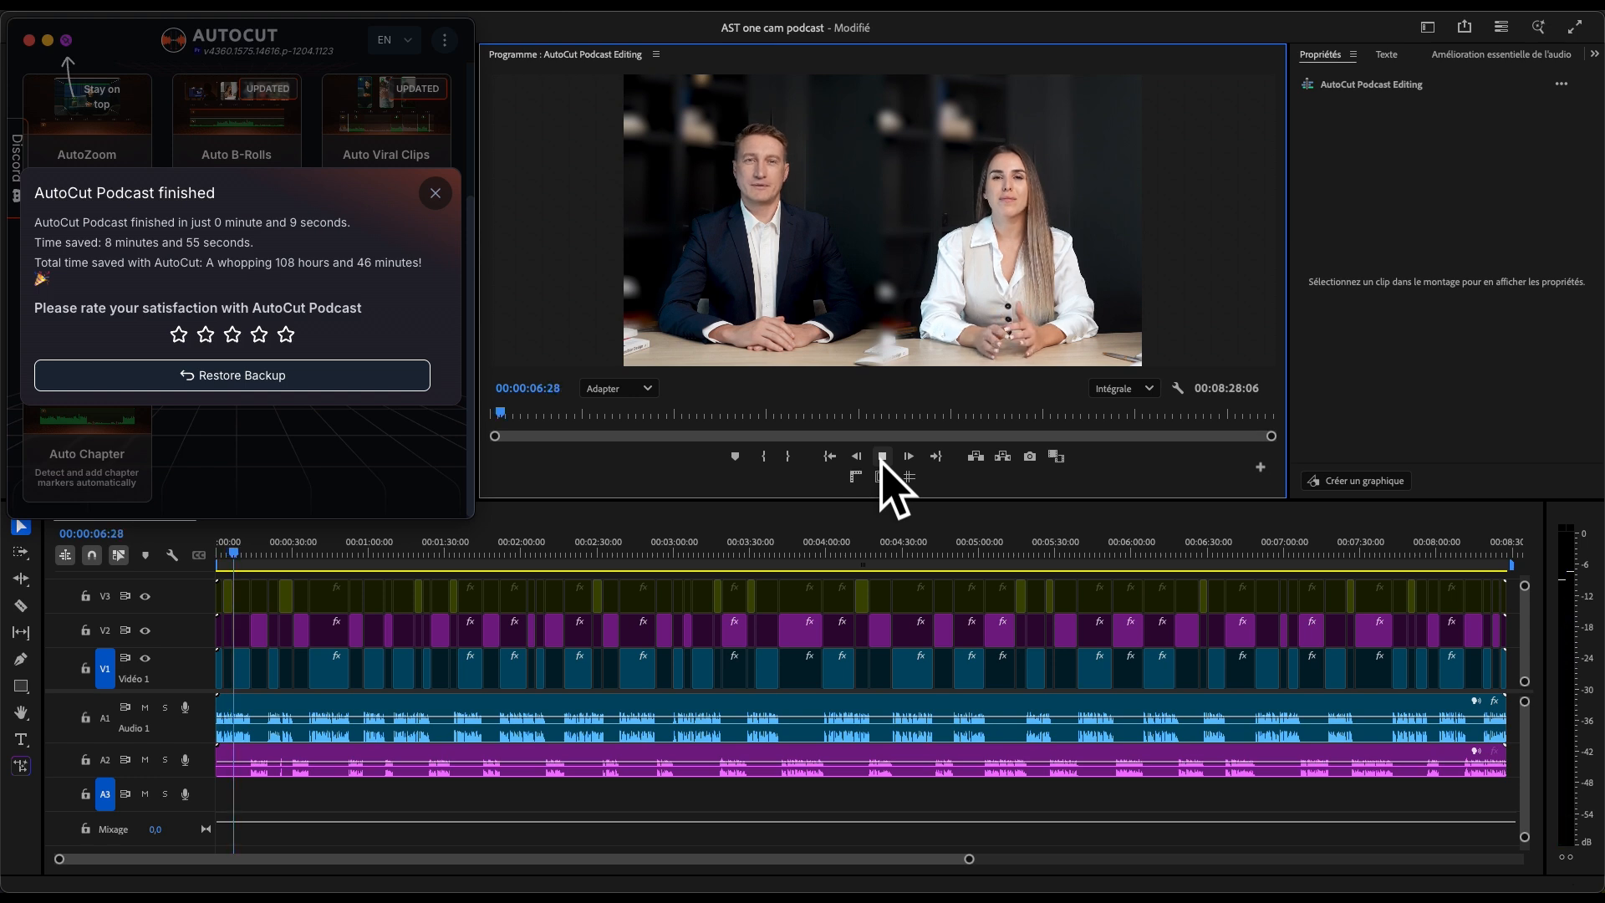